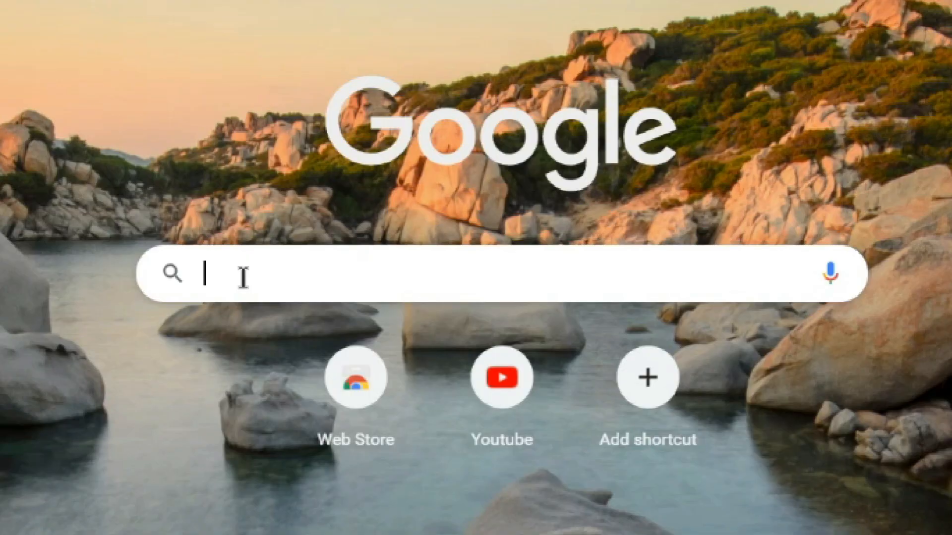
Search Google for 'filterkeys' and open the geekhack FilterKeys Setter thread for faster key repeat.
text(filterkeys)
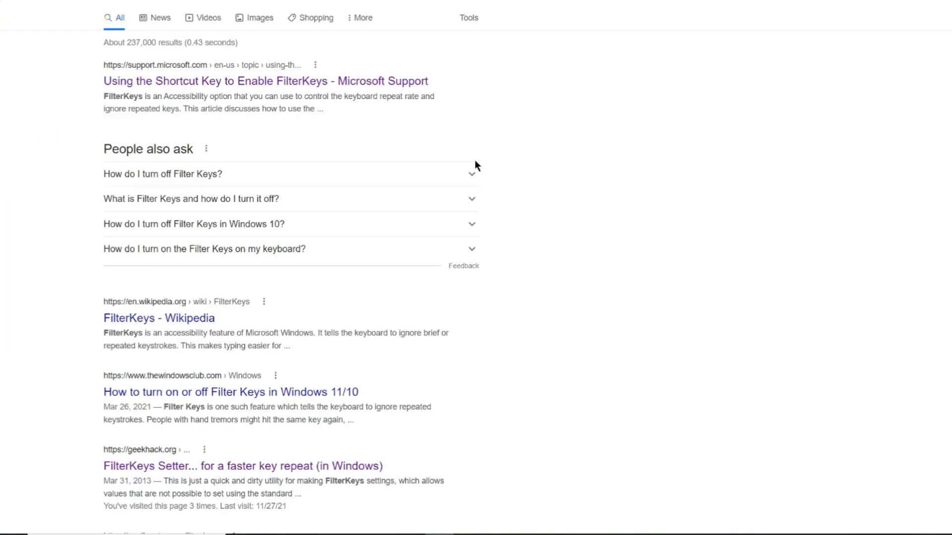
scroll(down, 3)
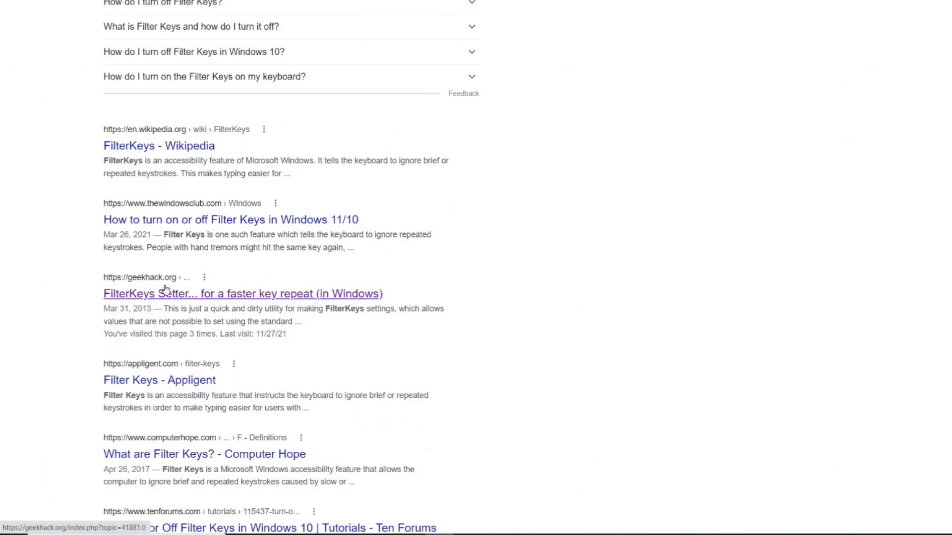
mouse_move(169, 304)
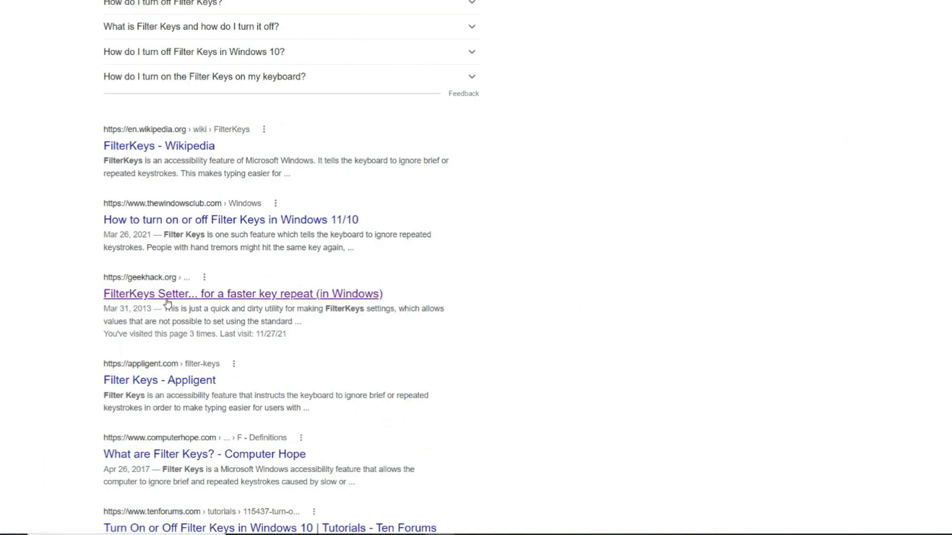
click(242, 294)
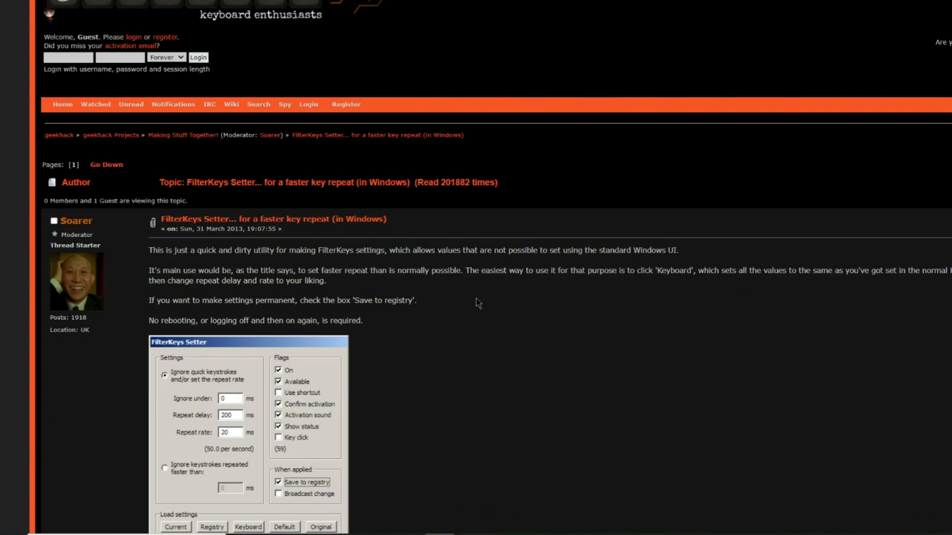
scroll(down, 3)
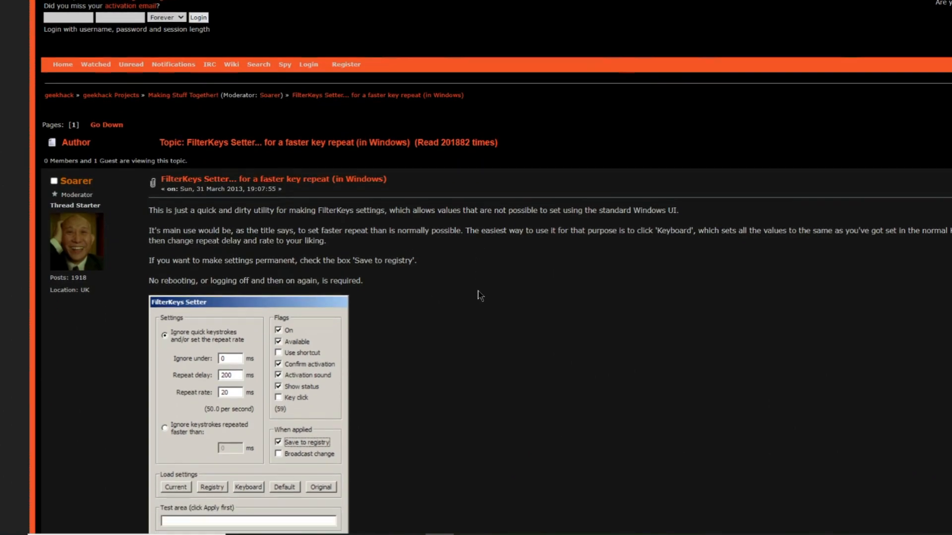
scroll(down, 3)
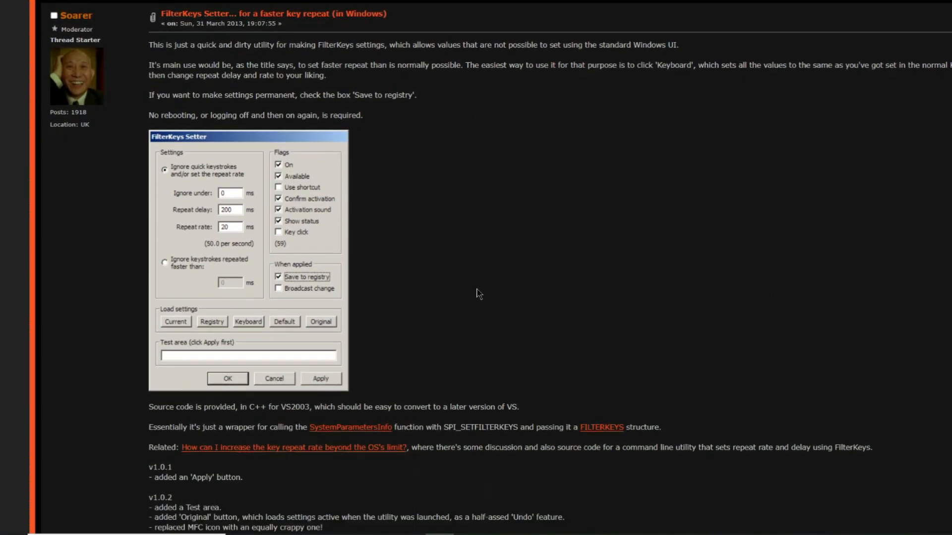
scroll(down, 3)
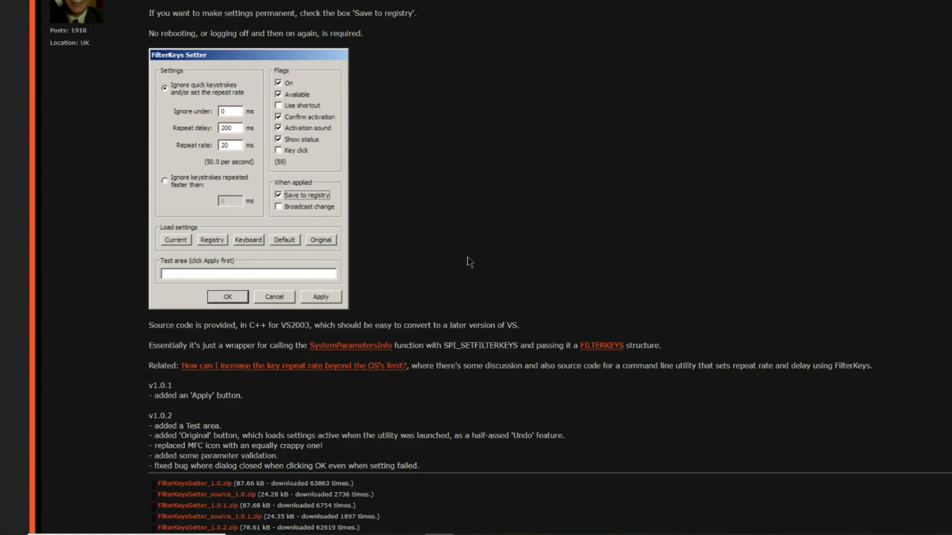
scroll(down, 3)
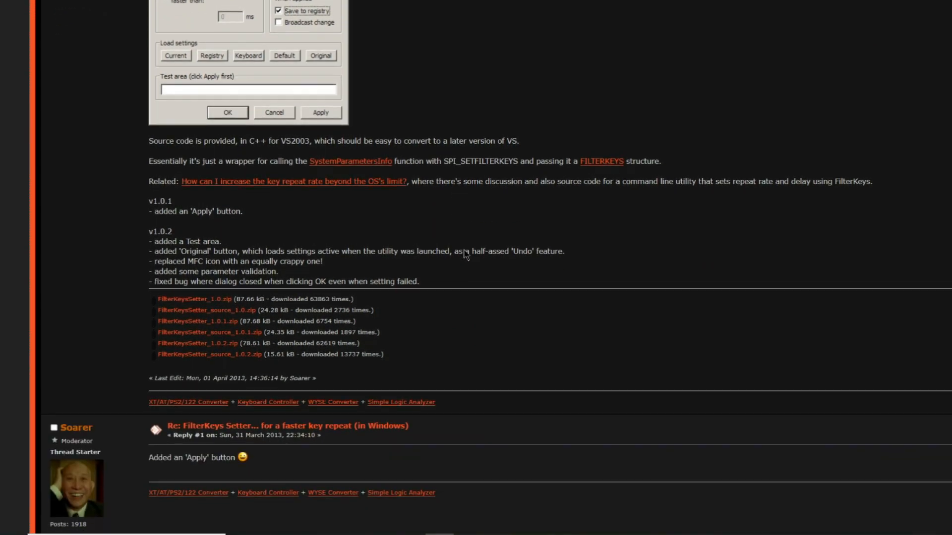
scroll(down, 3)
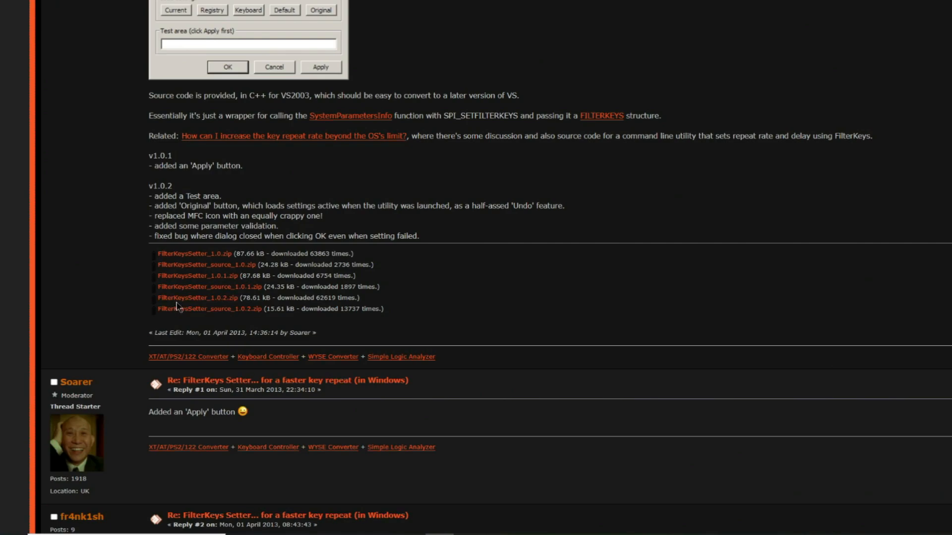
mouse_move(228, 307)
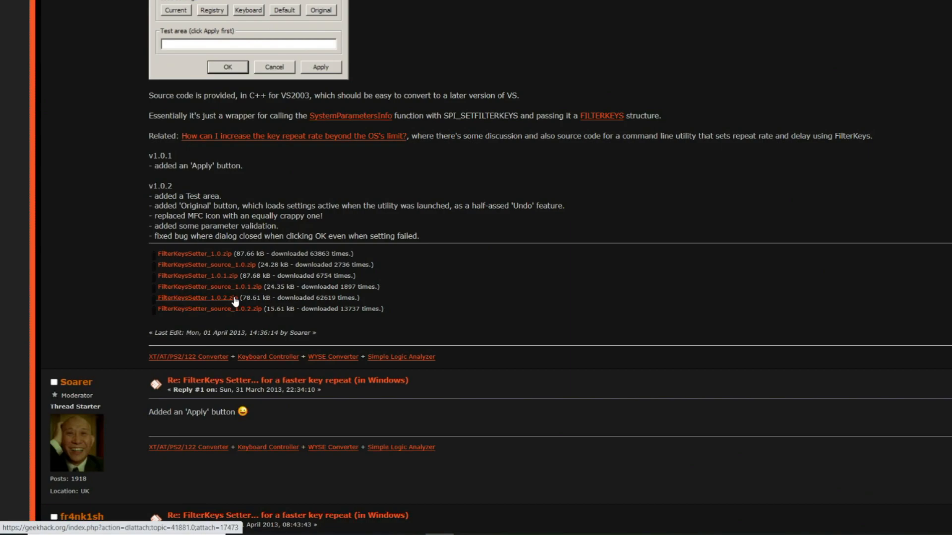
mouse_move(210, 302)
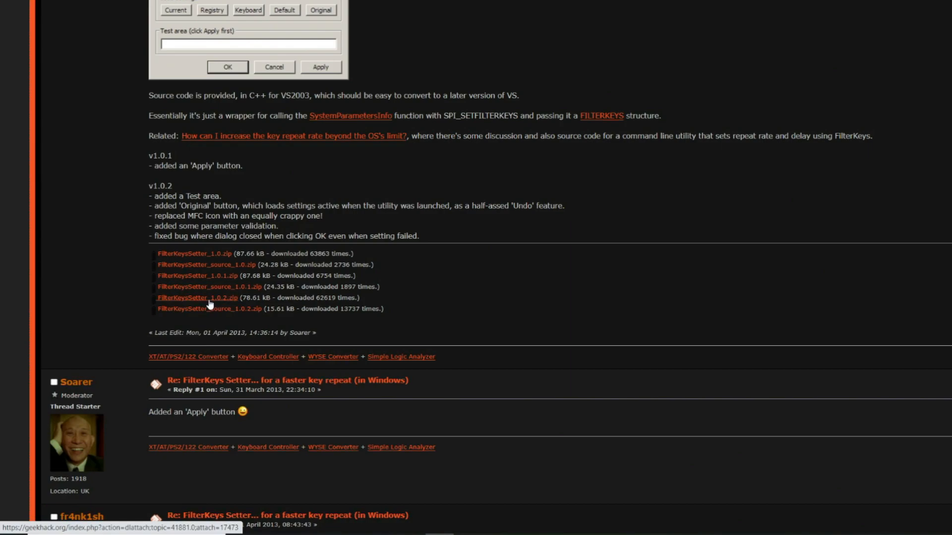
mouse_move(298, 295)
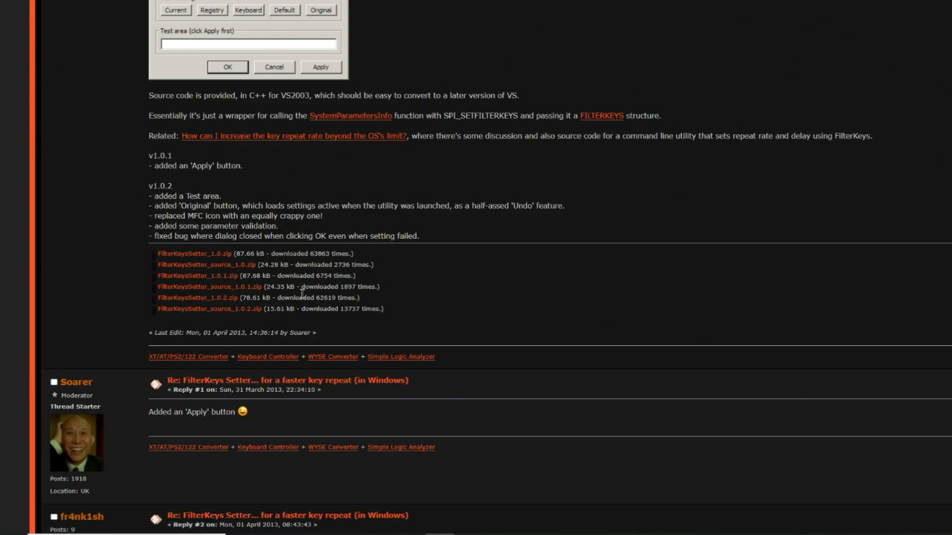
mouse_move(365, 322)
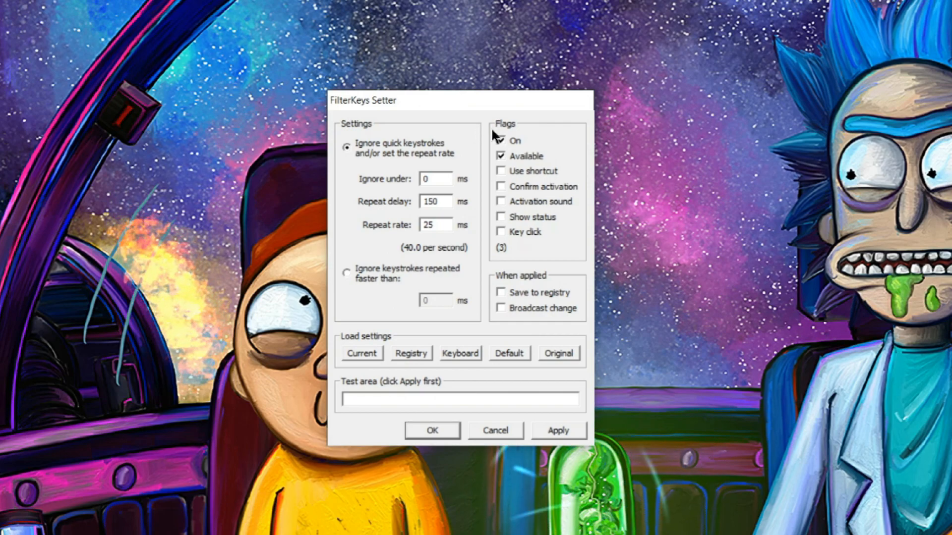
Select a field in FilterKeys Setter to begin entering the repeat settings.
click(501, 140)
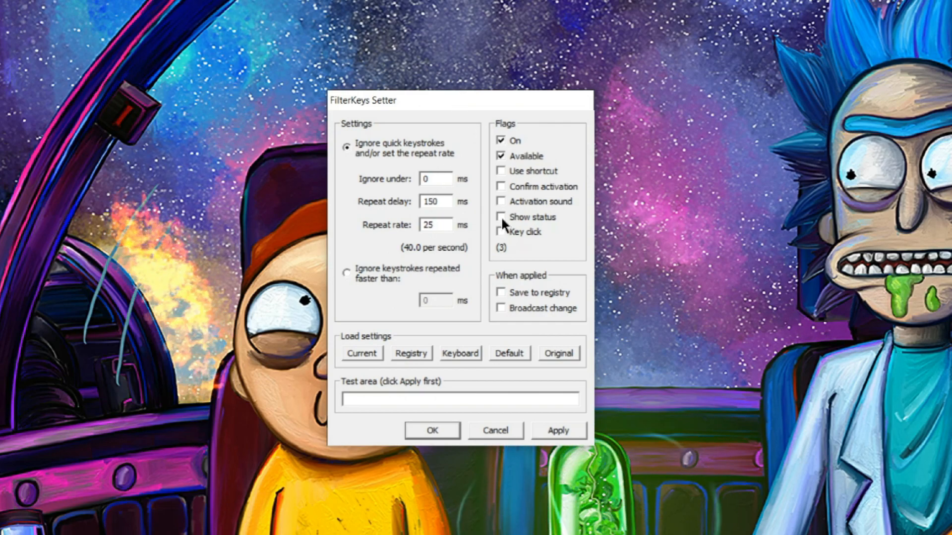
mouse_move(441, 254)
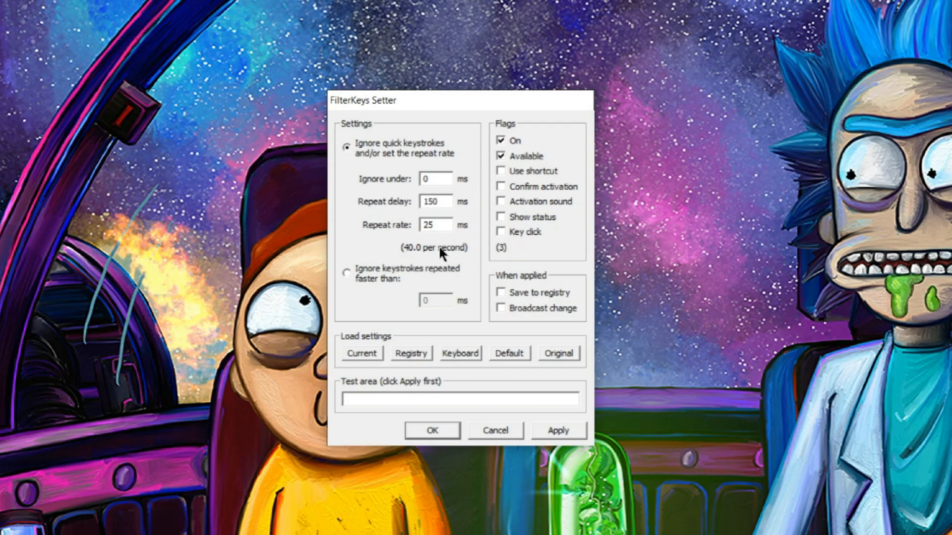
mouse_move(498, 180)
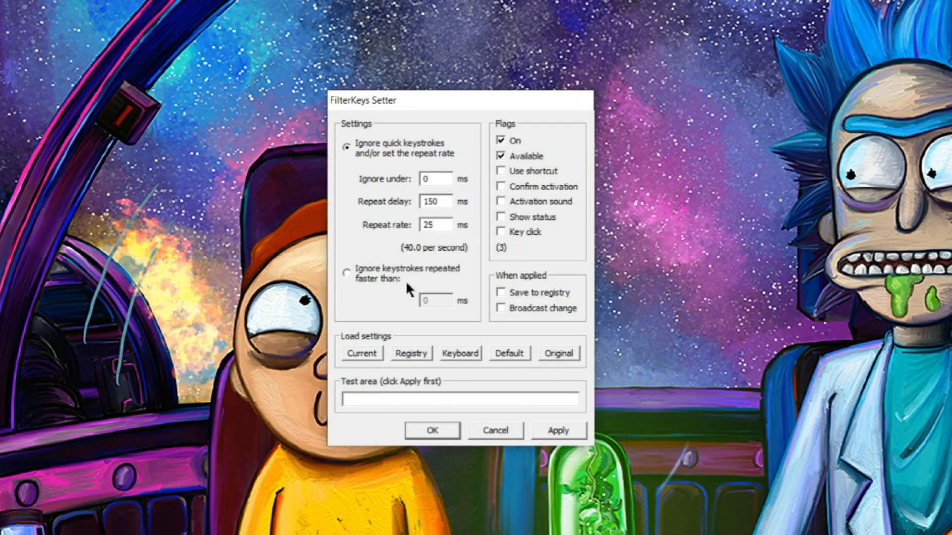
mouse_move(479, 177)
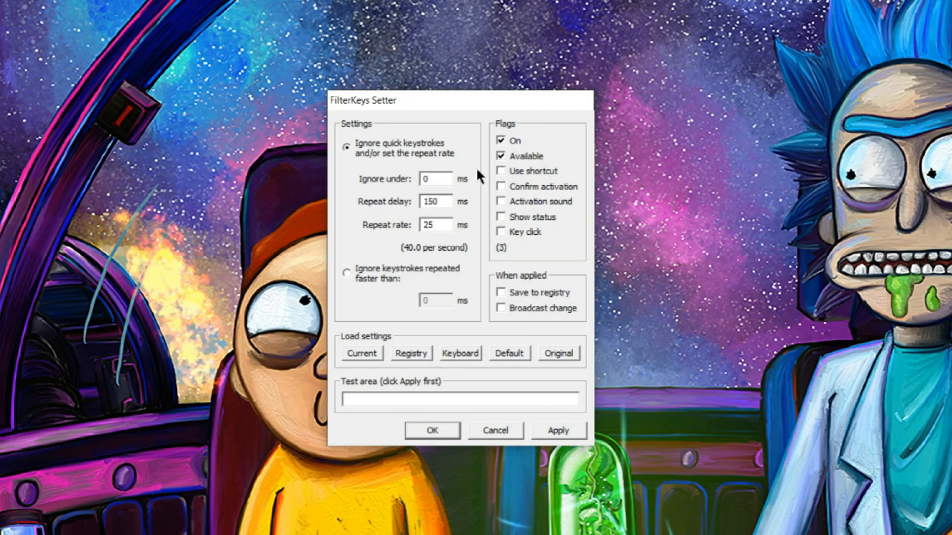
mouse_move(397, 188)
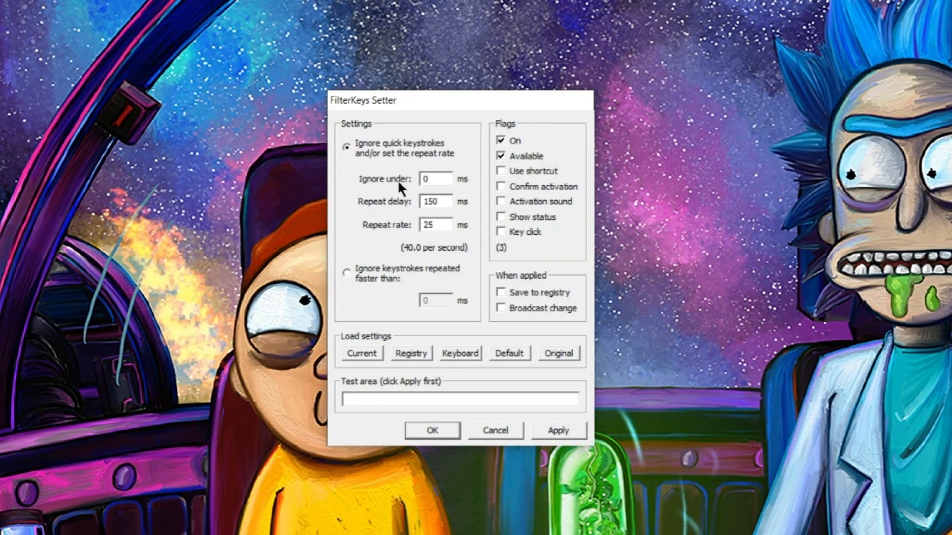
mouse_move(448, 207)
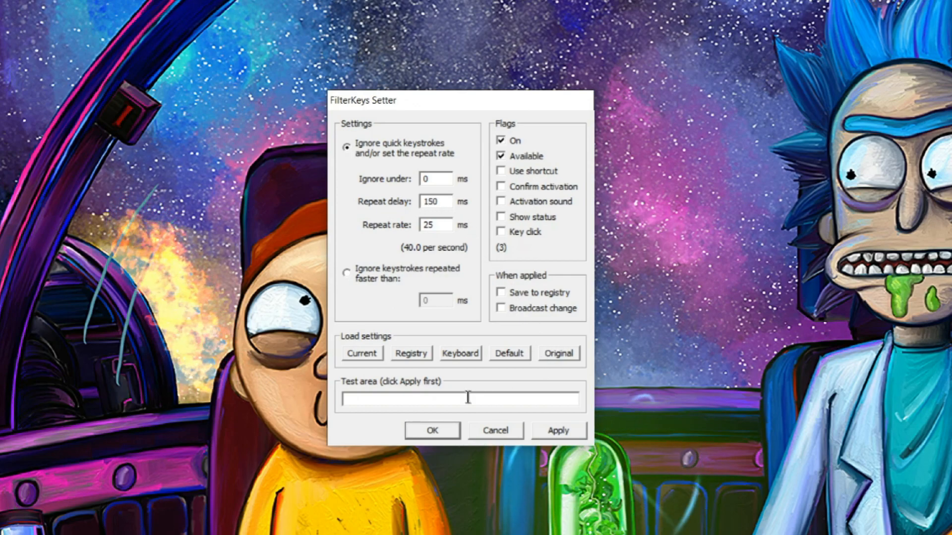
mouse_move(534, 378)
text(gggggggggggggggggg)
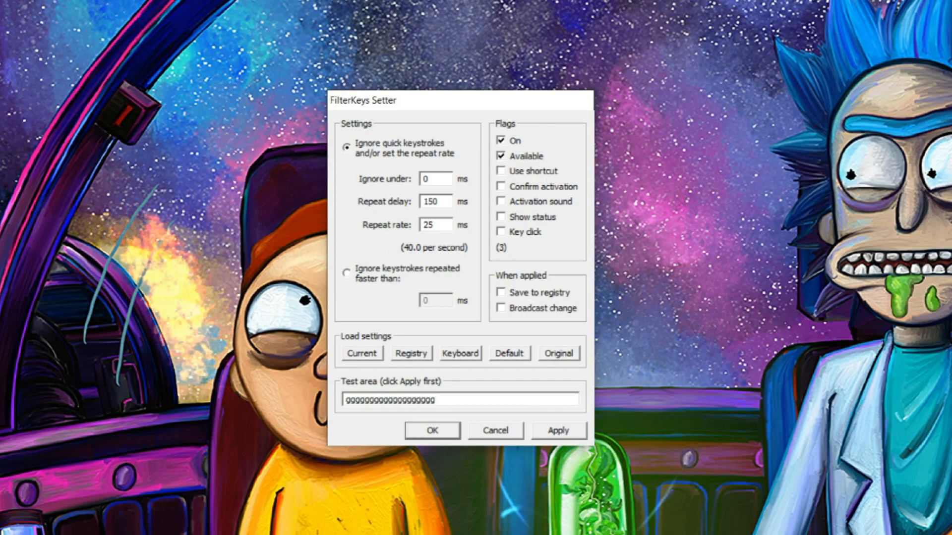
Change the Repeat delay to 1500 ms, then trim it back to 150 ms.
click(435, 202)
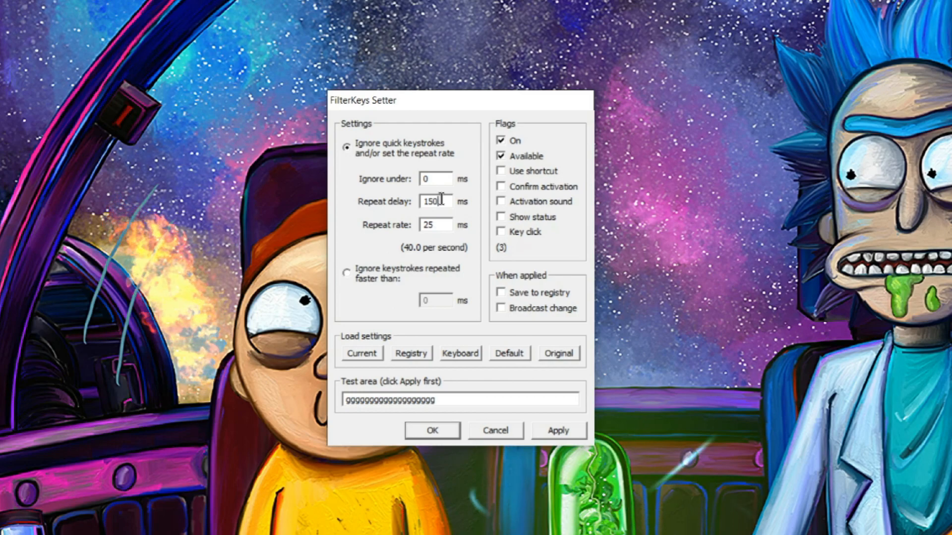
text(0)
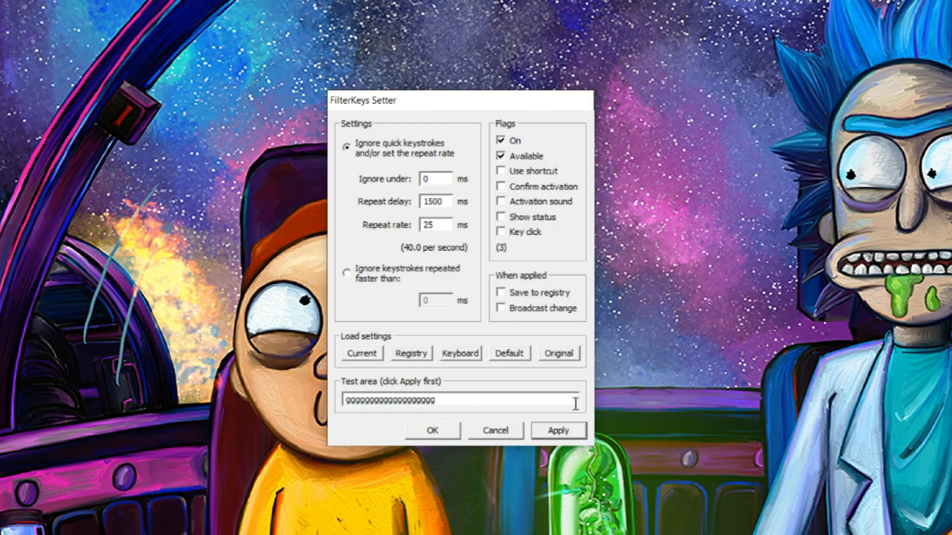
mouse_move(518, 401)
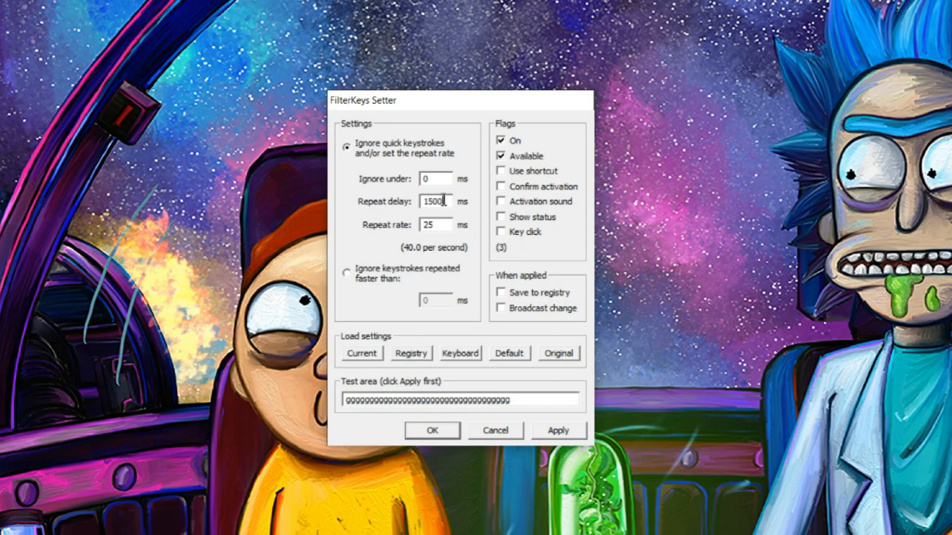
key(Backspace)
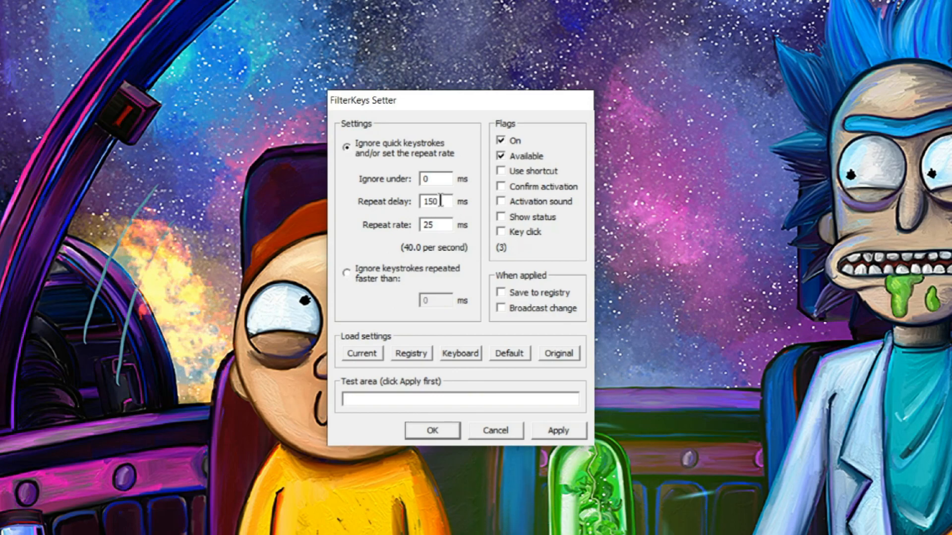
Set Repeat delay to 65 ms and type 'ggg' in the Test area to try it.
triple_click(434, 201)
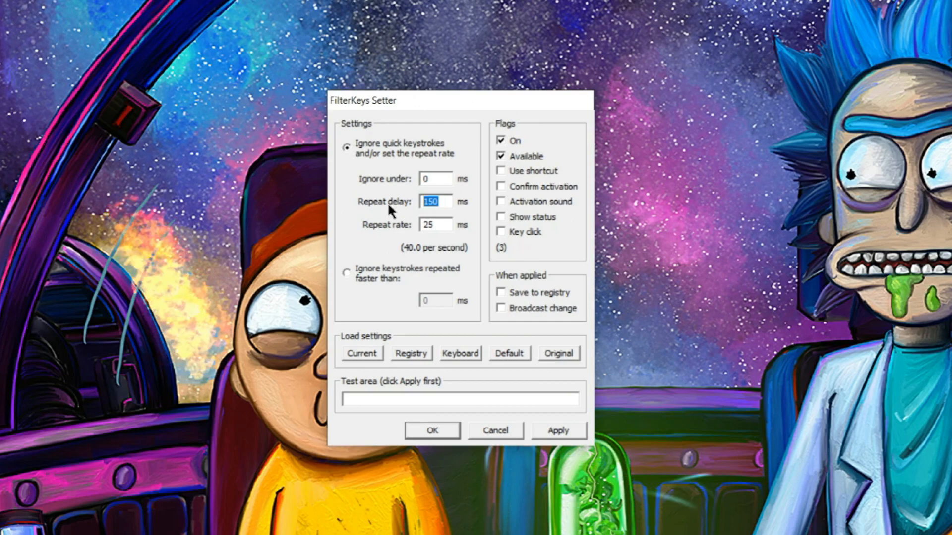
text(65)
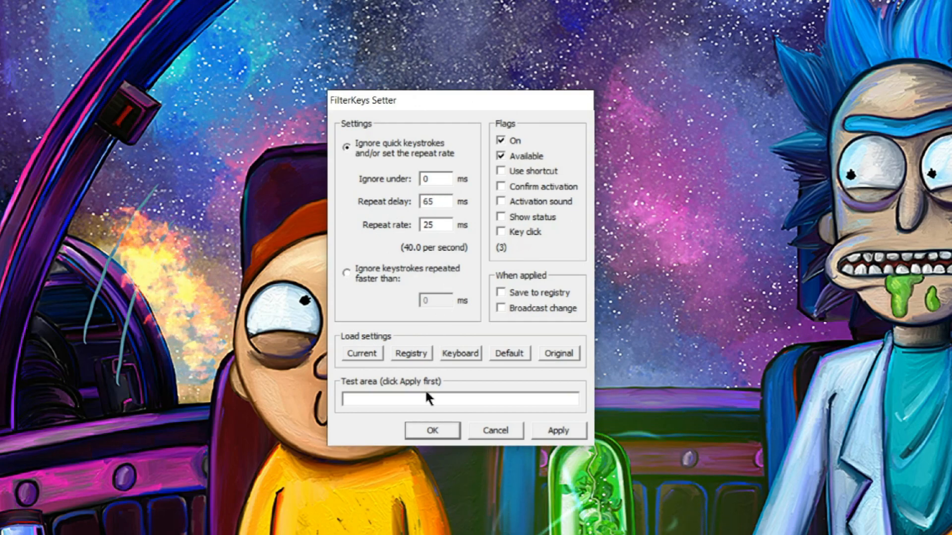
mouse_move(523, 396)
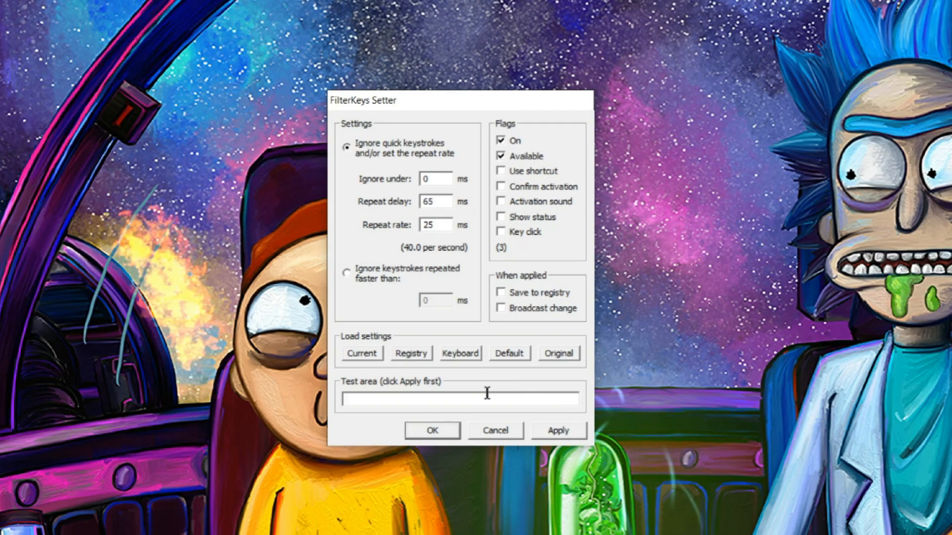
click(461, 400)
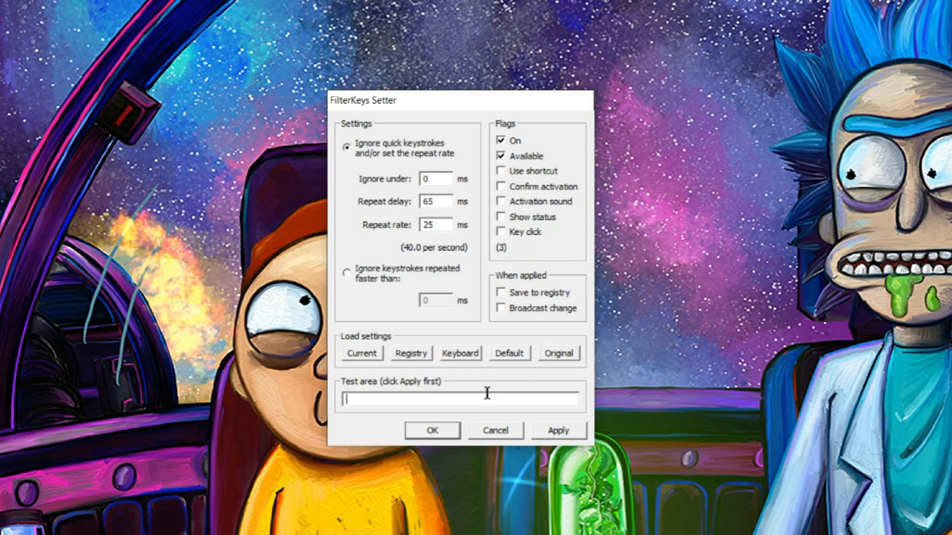
text(ggggggggggg)
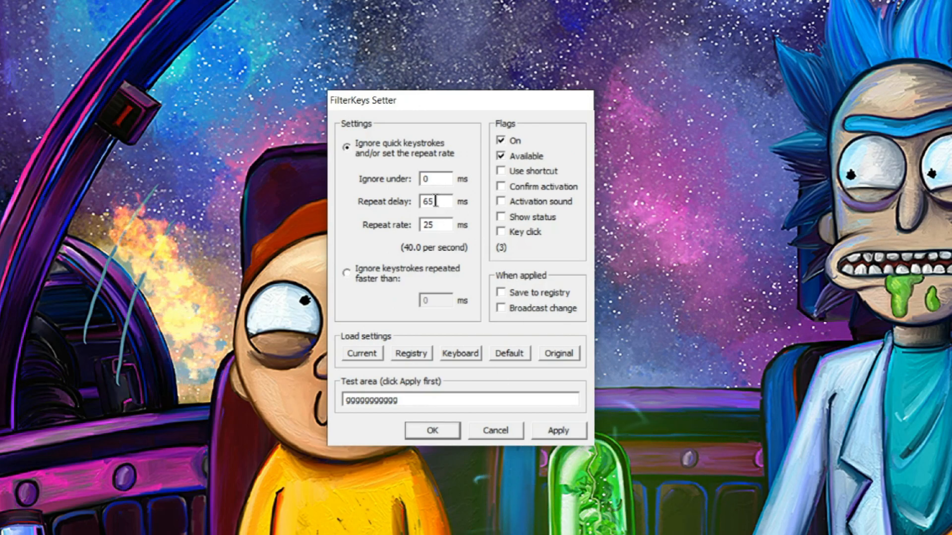
Restore Repeat delay to 150 ms, clear the test text and apply the setting.
text(1)
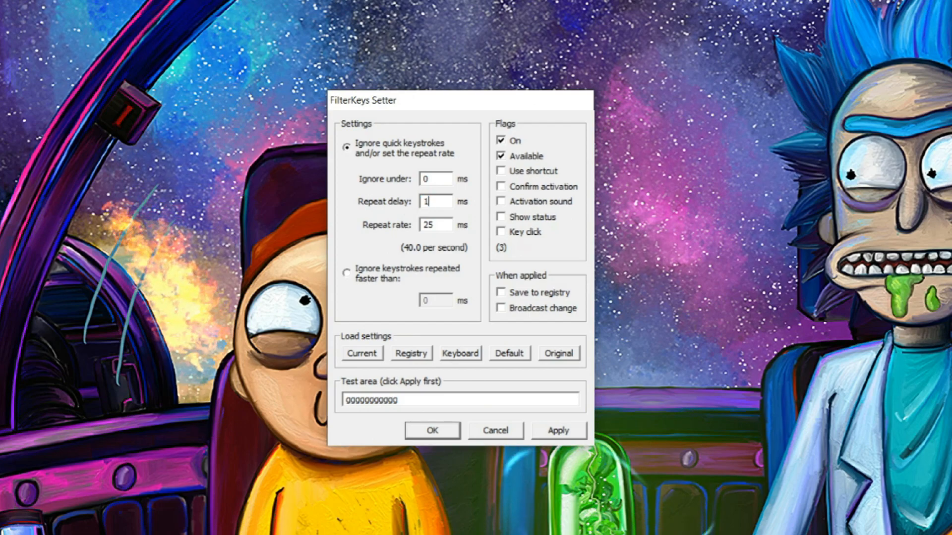
text(50)
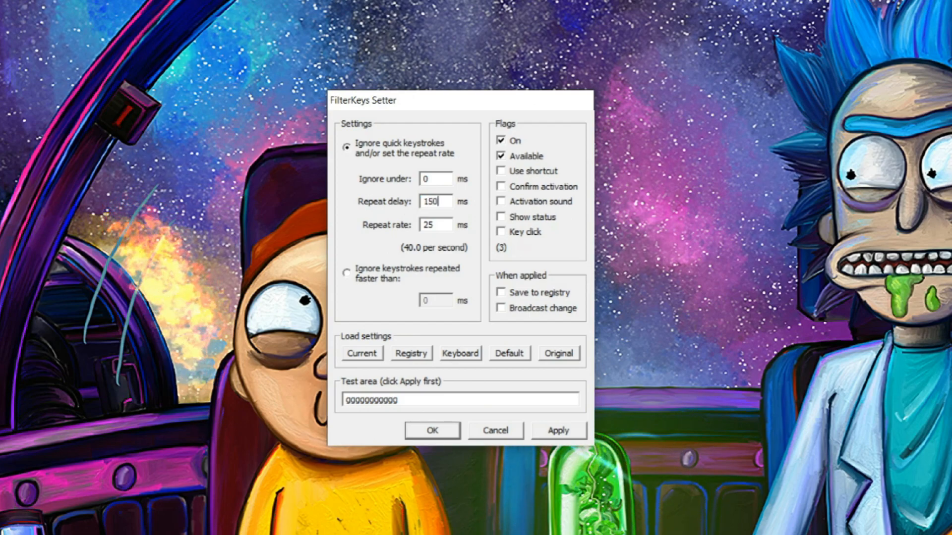
triple_click(435, 225)
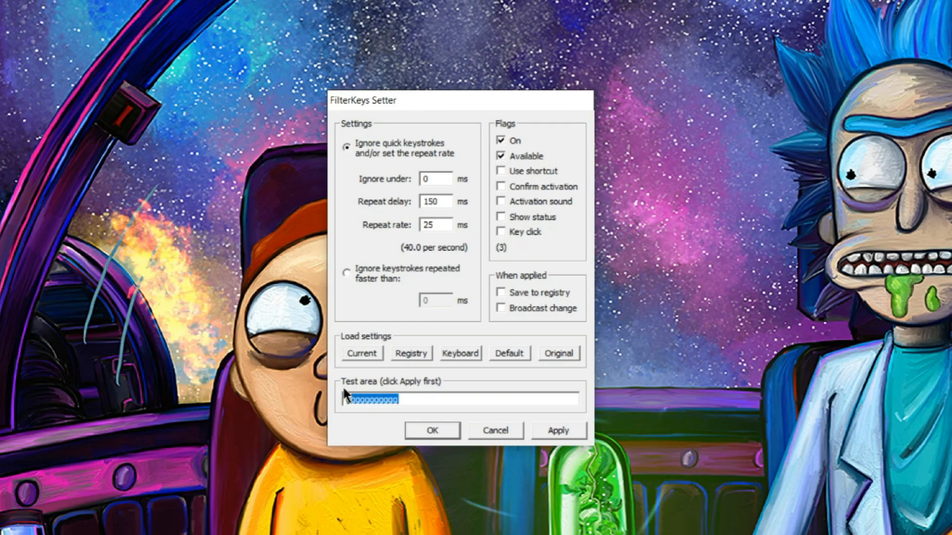
click(557, 429)
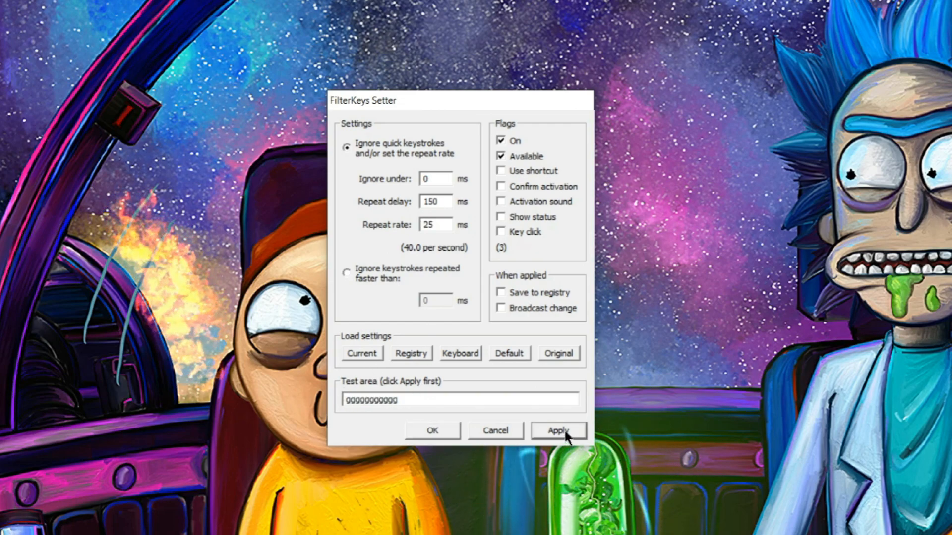
click(557, 429)
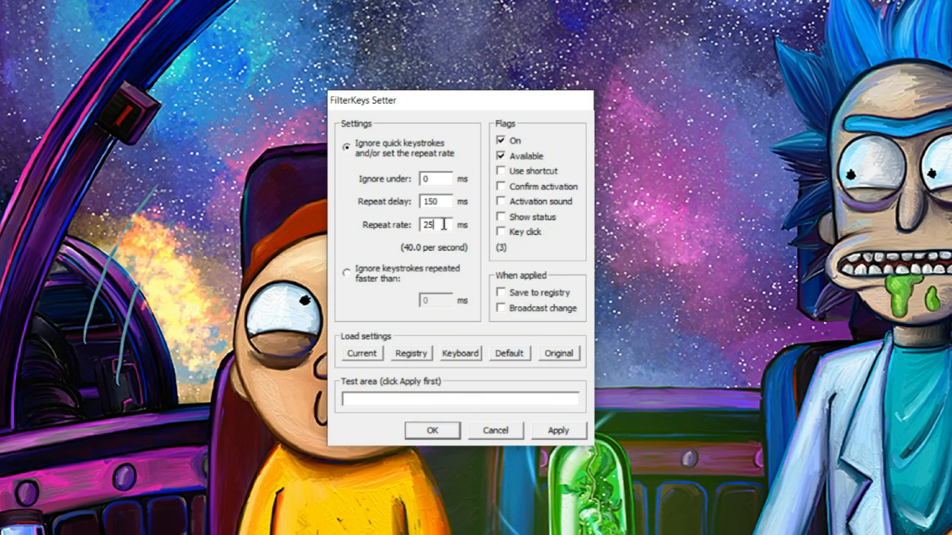
triple_click(434, 225)
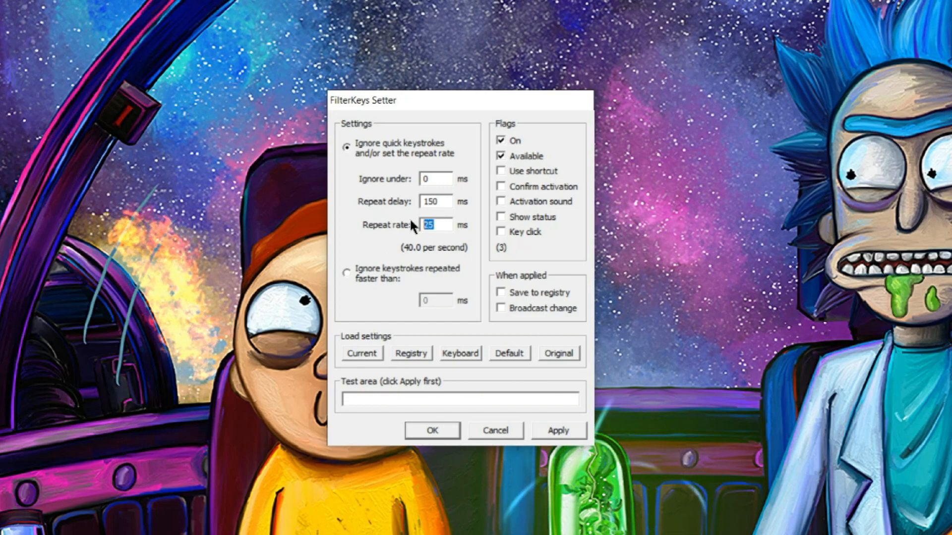
text(500)
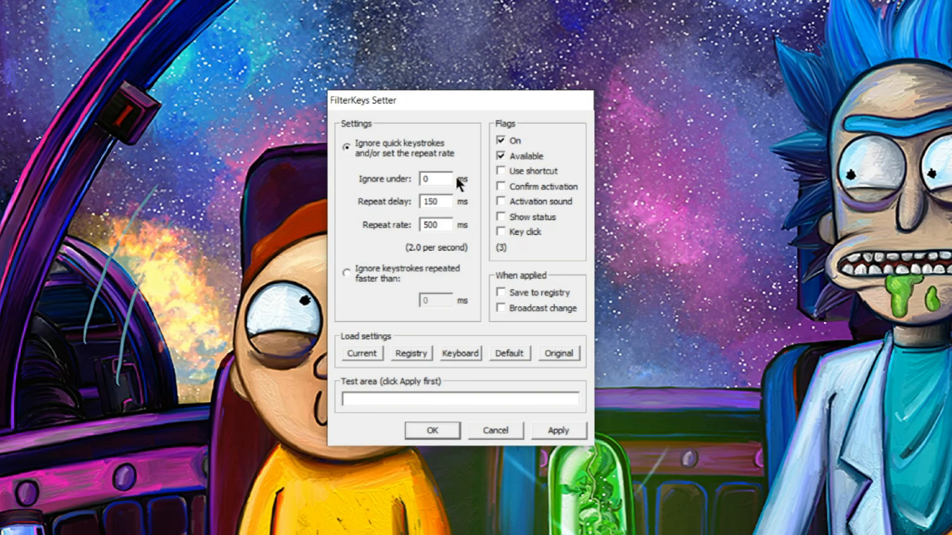
click(459, 399)
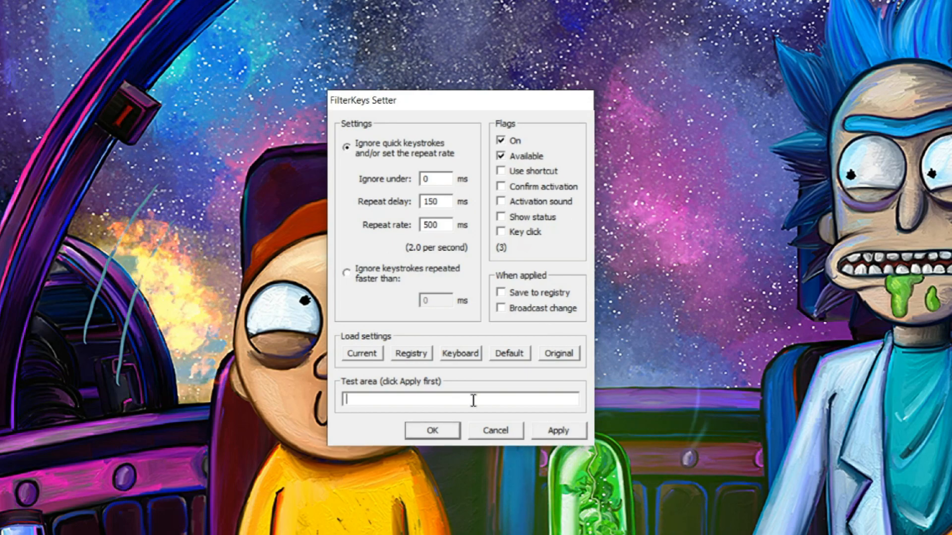
text(gggg)
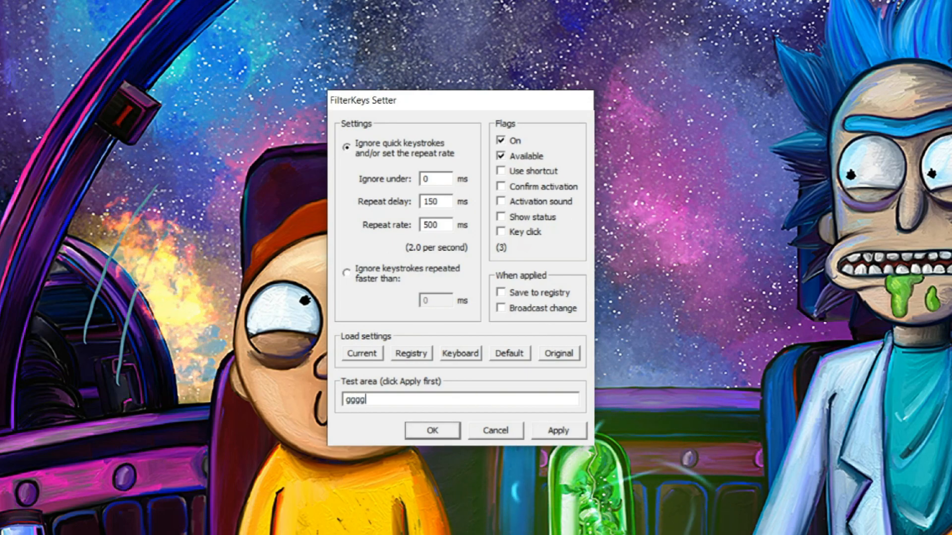
text(ggggggggg)
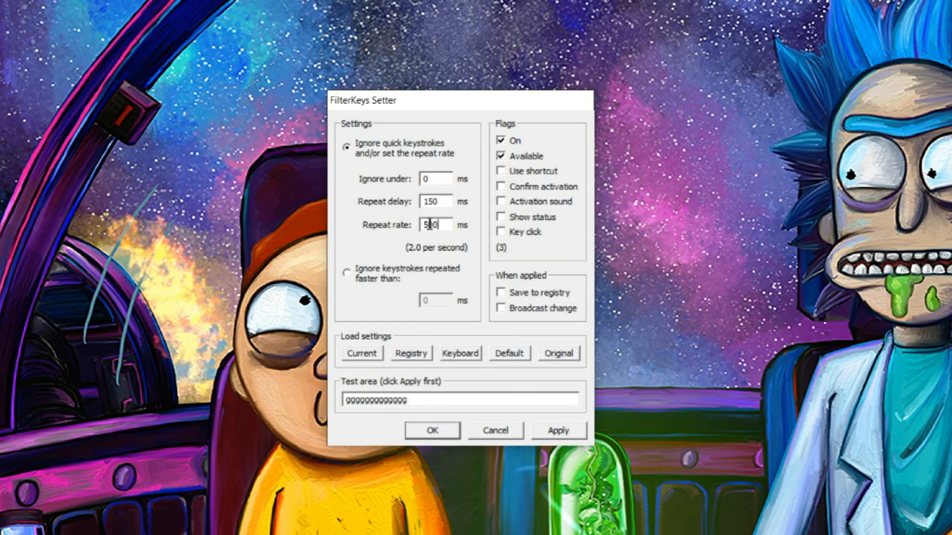
text(25)
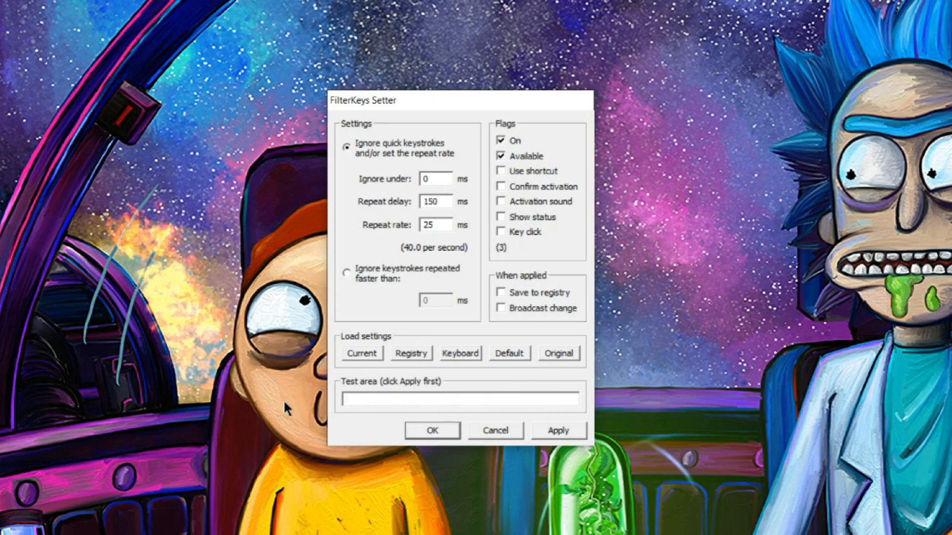
click(459, 400)
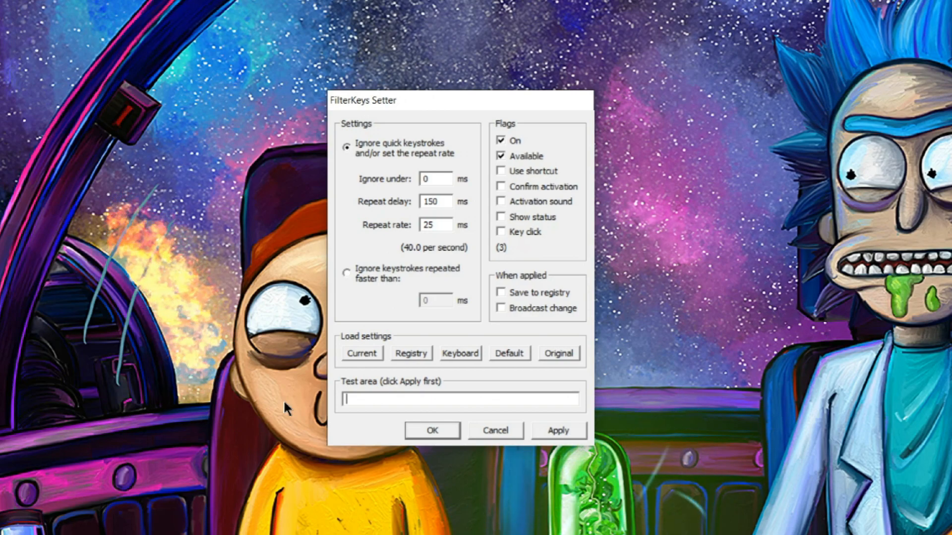
mouse_move(501, 249)
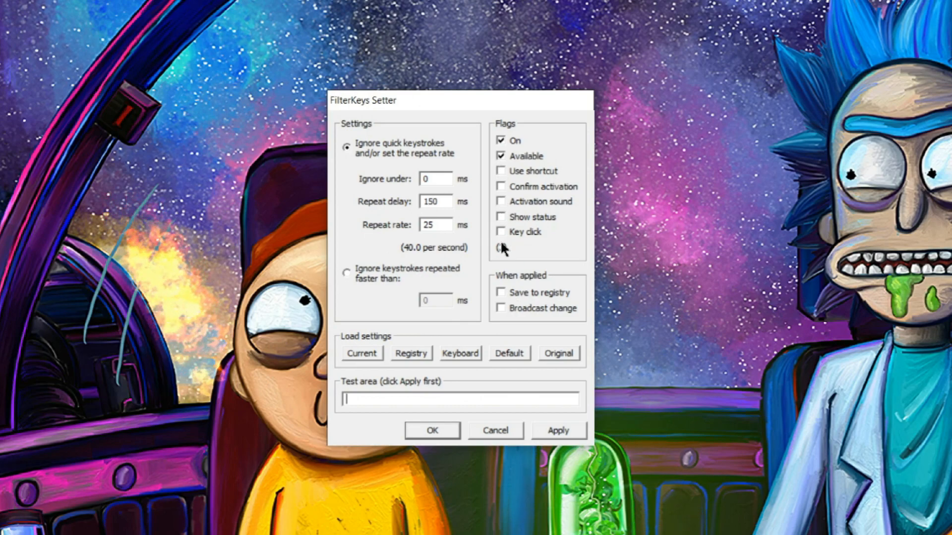